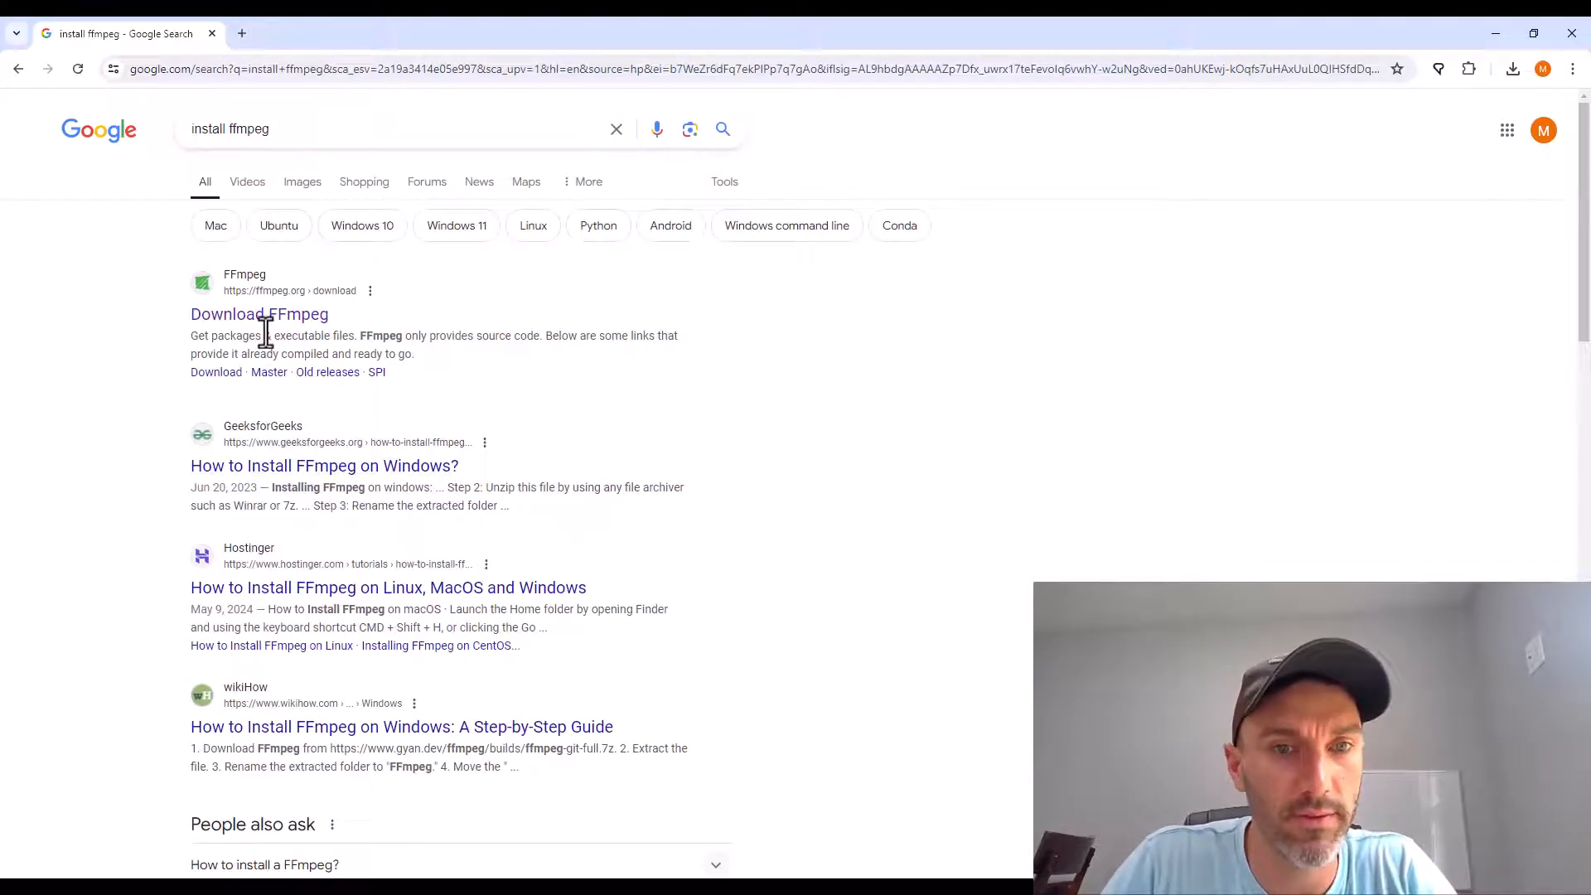
Follow the FFmpeg download result, Windows logo, and 'Windows builds from gyan.dev' link.
left_click(258, 313)
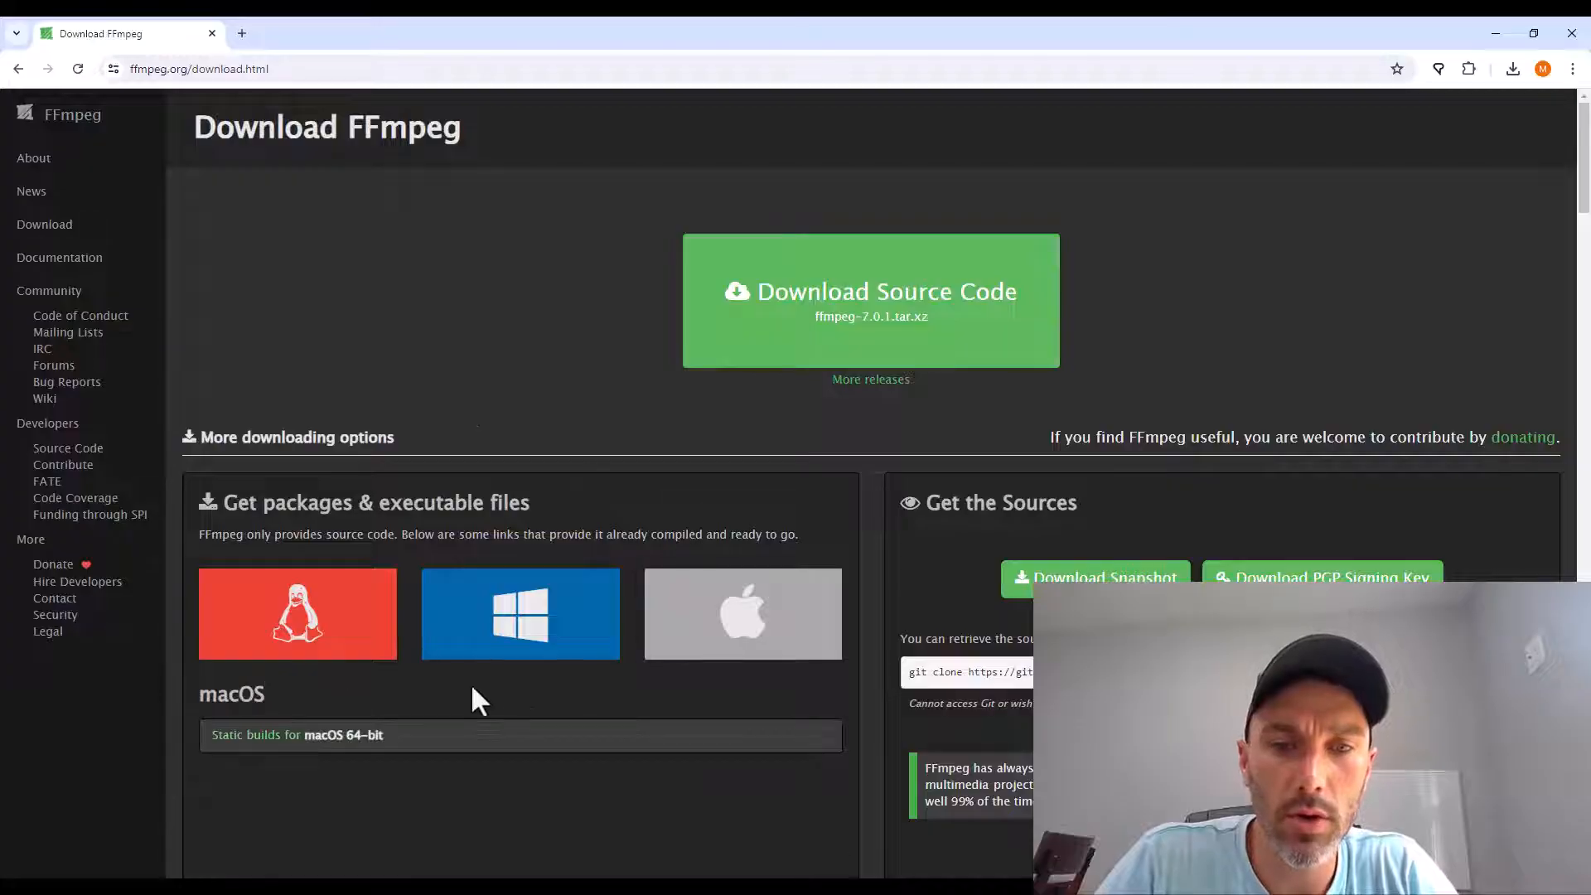
left_click(519, 613)
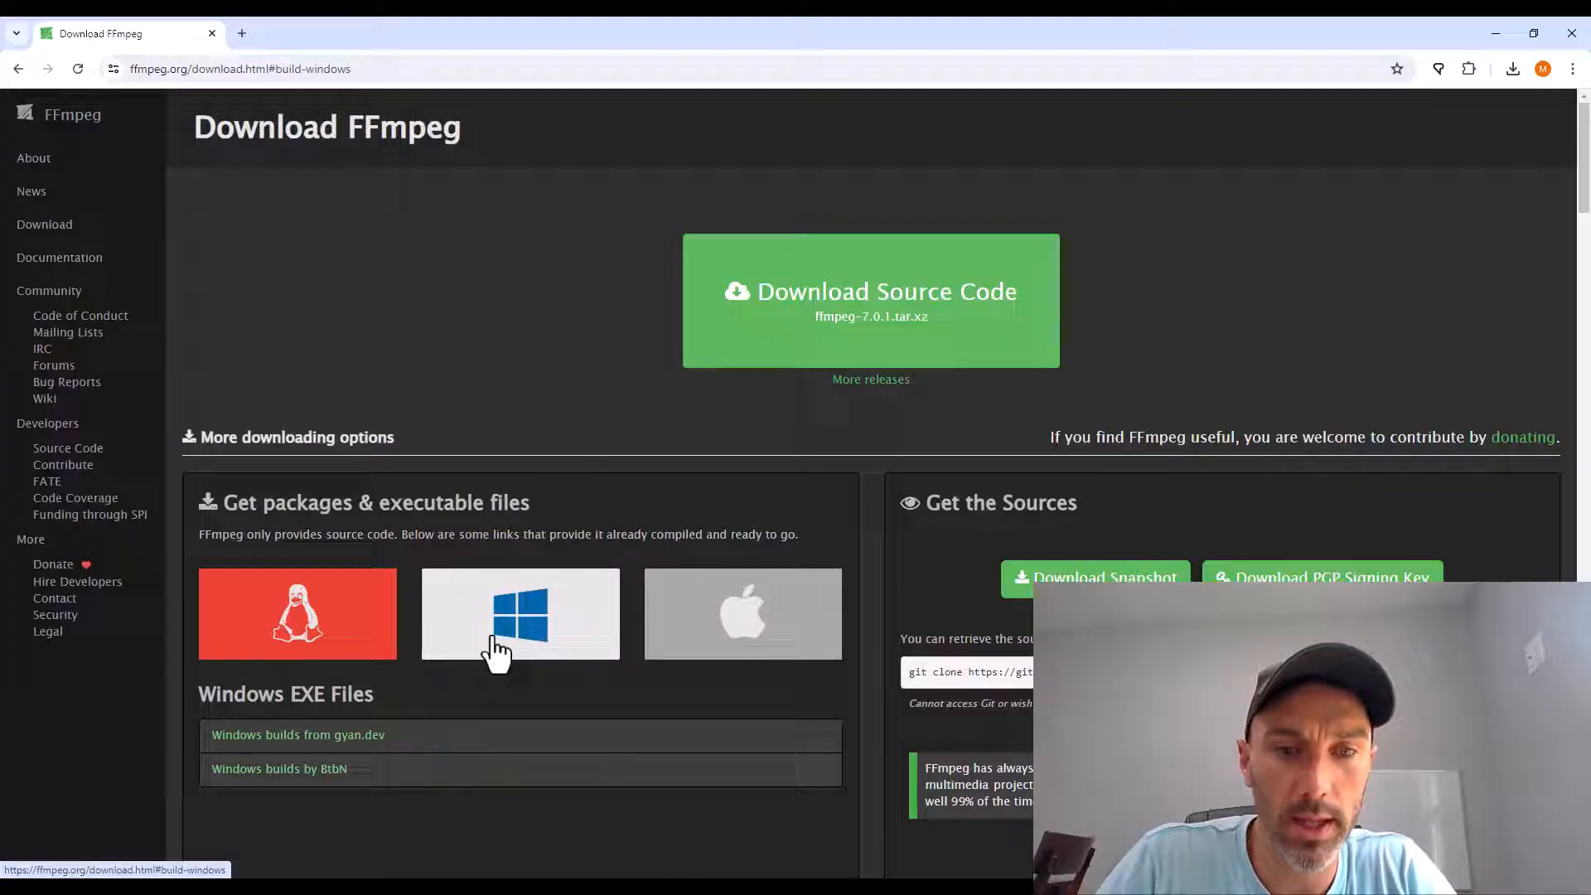
left_click(299, 735)
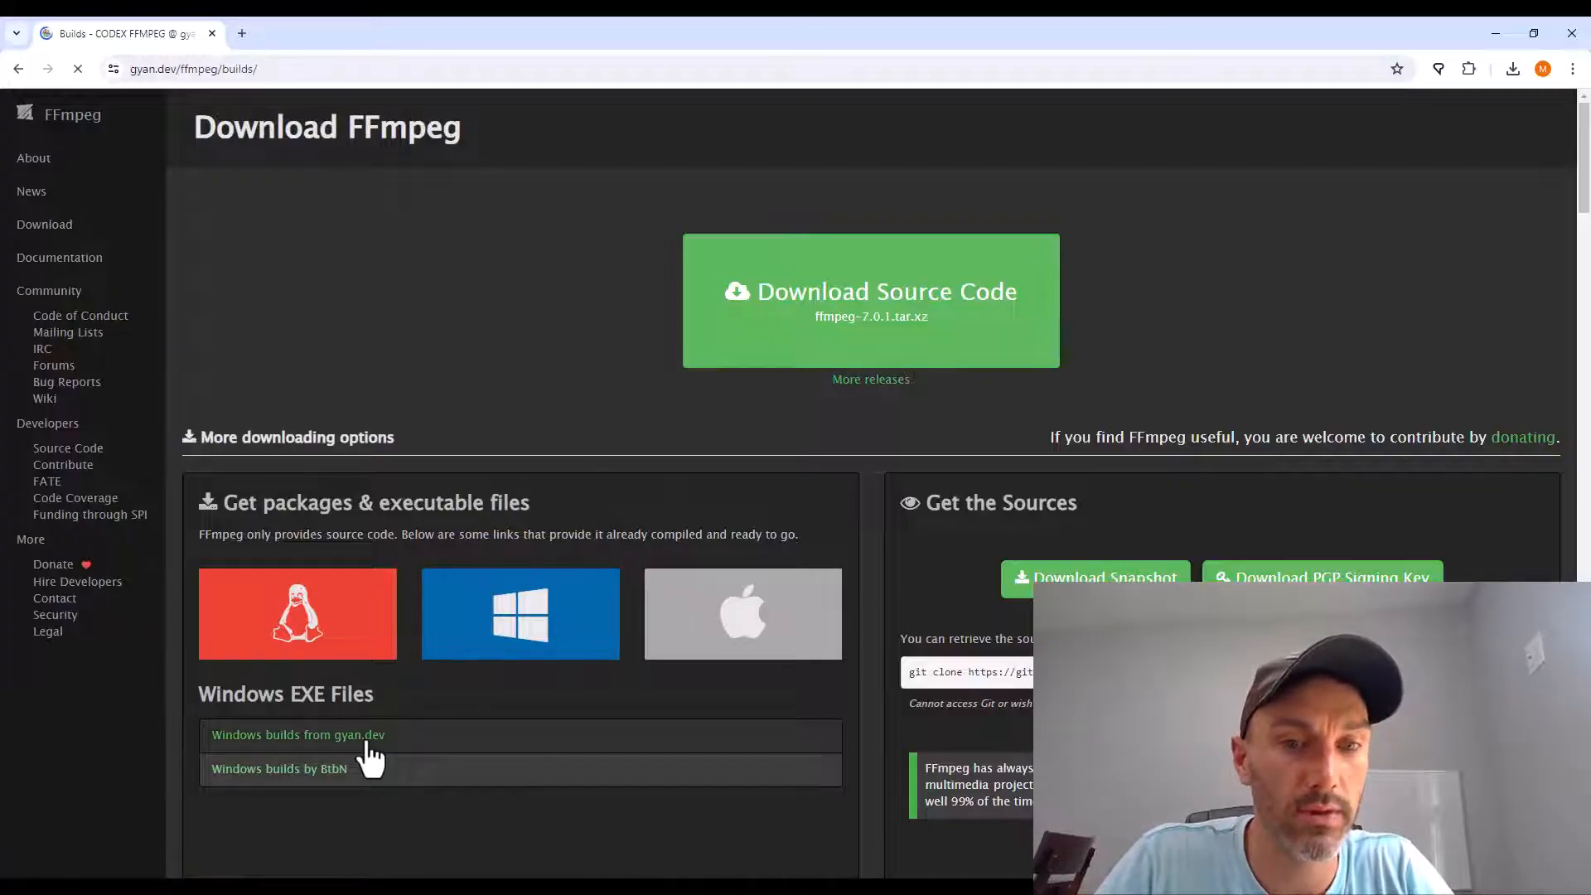
Download ffmpeg-git-full.7z from the git master builds on gyan.dev.
left_click(297, 735)
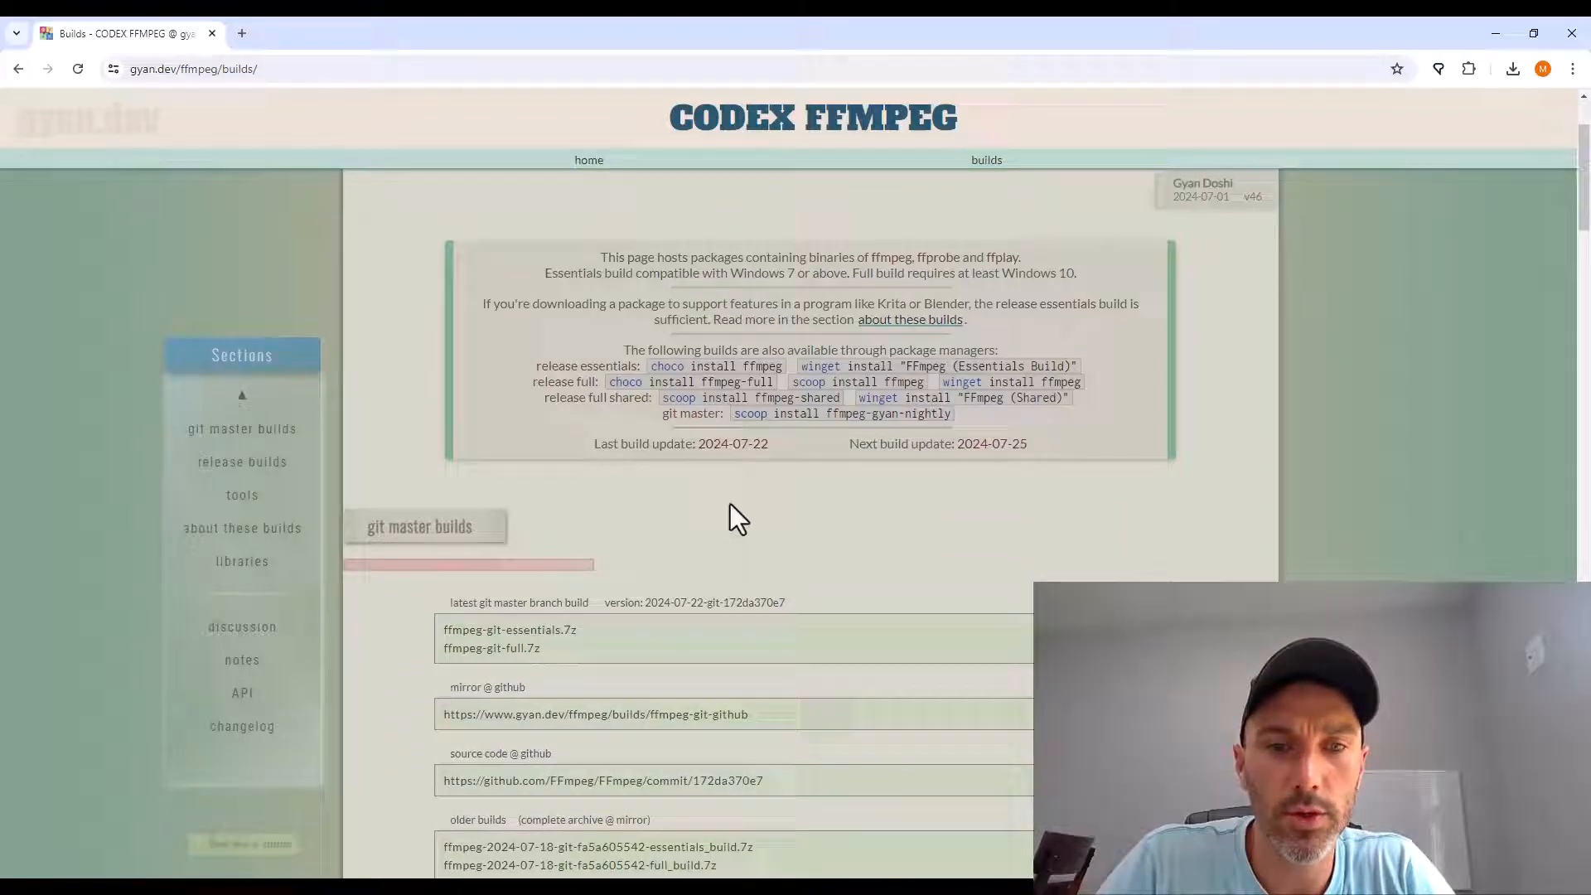
mouse_move(513, 648)
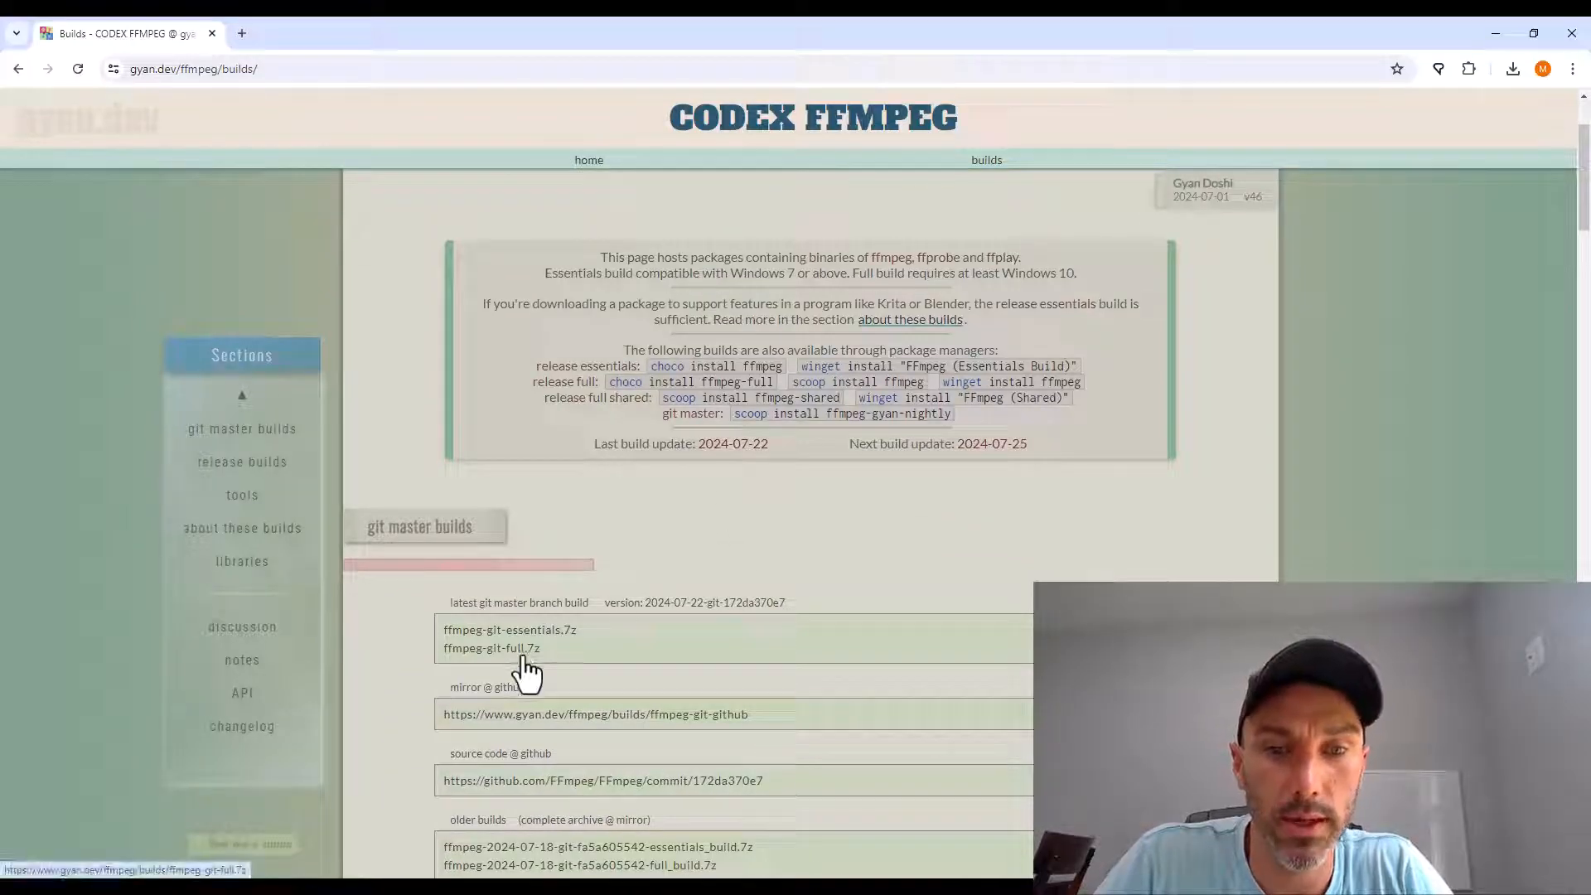
left_click(491, 648)
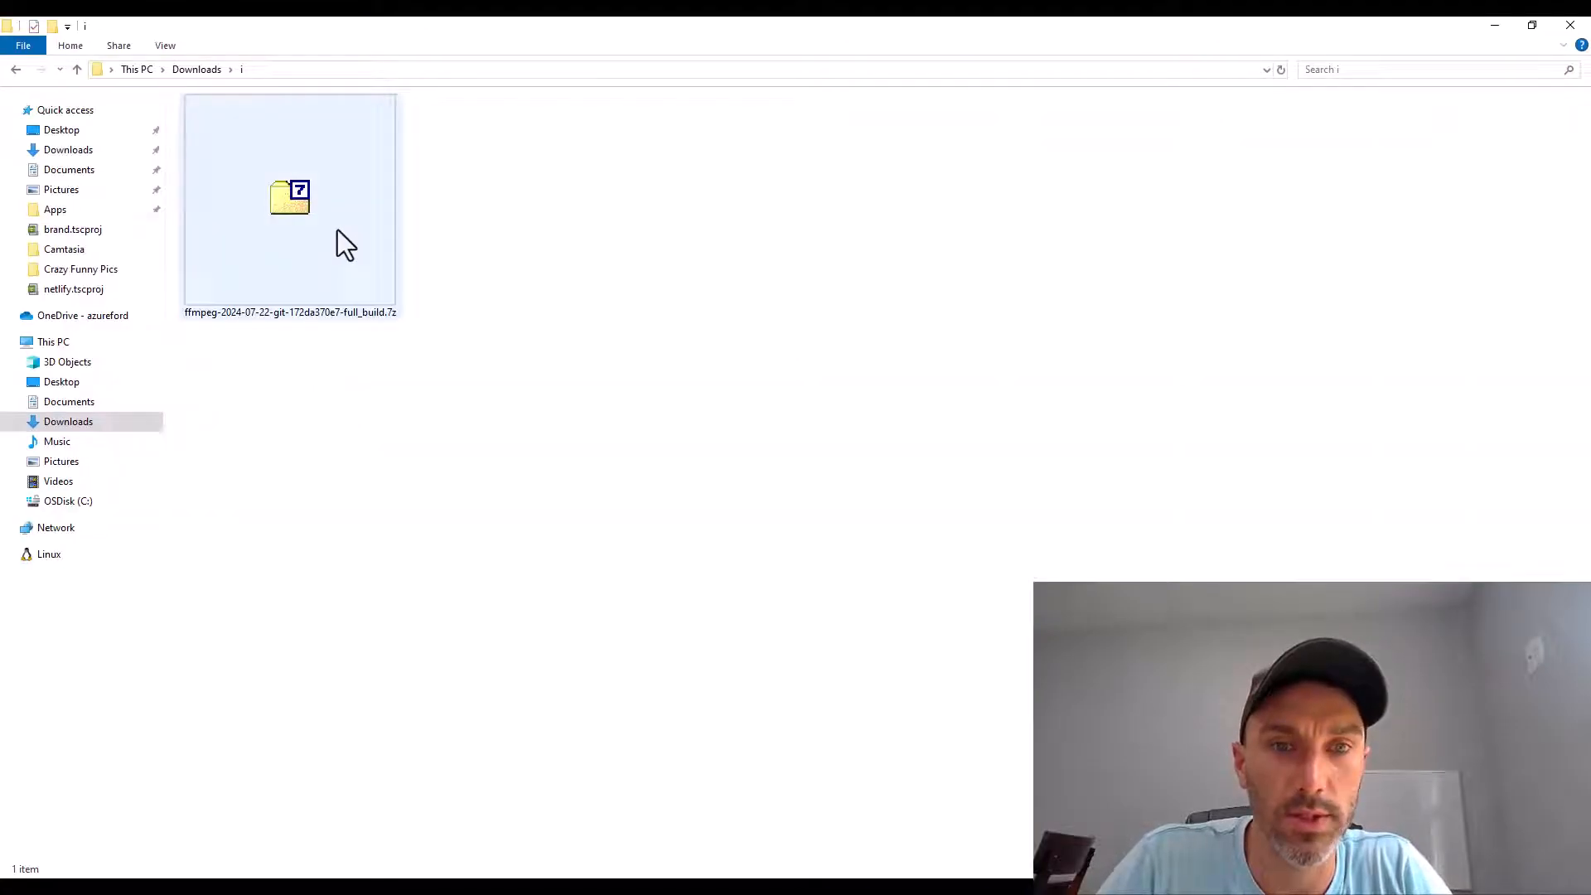
Show the 7-Zip context menu for the 51.3 MB FFmpeg archive in Downloads.
right_click(290, 198)
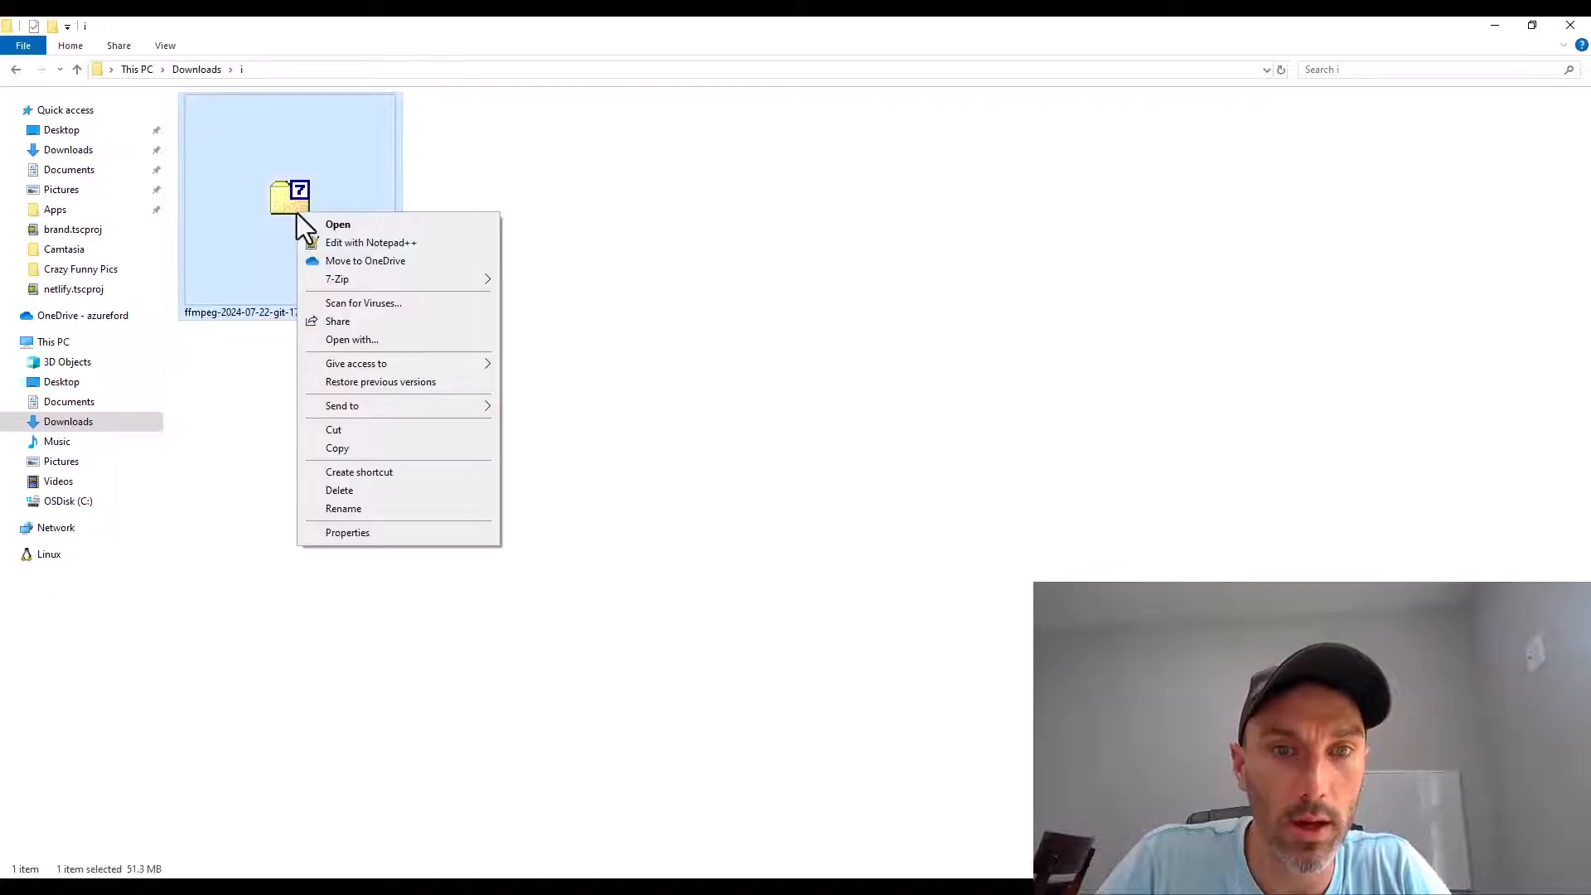
mouse_move(362, 309)
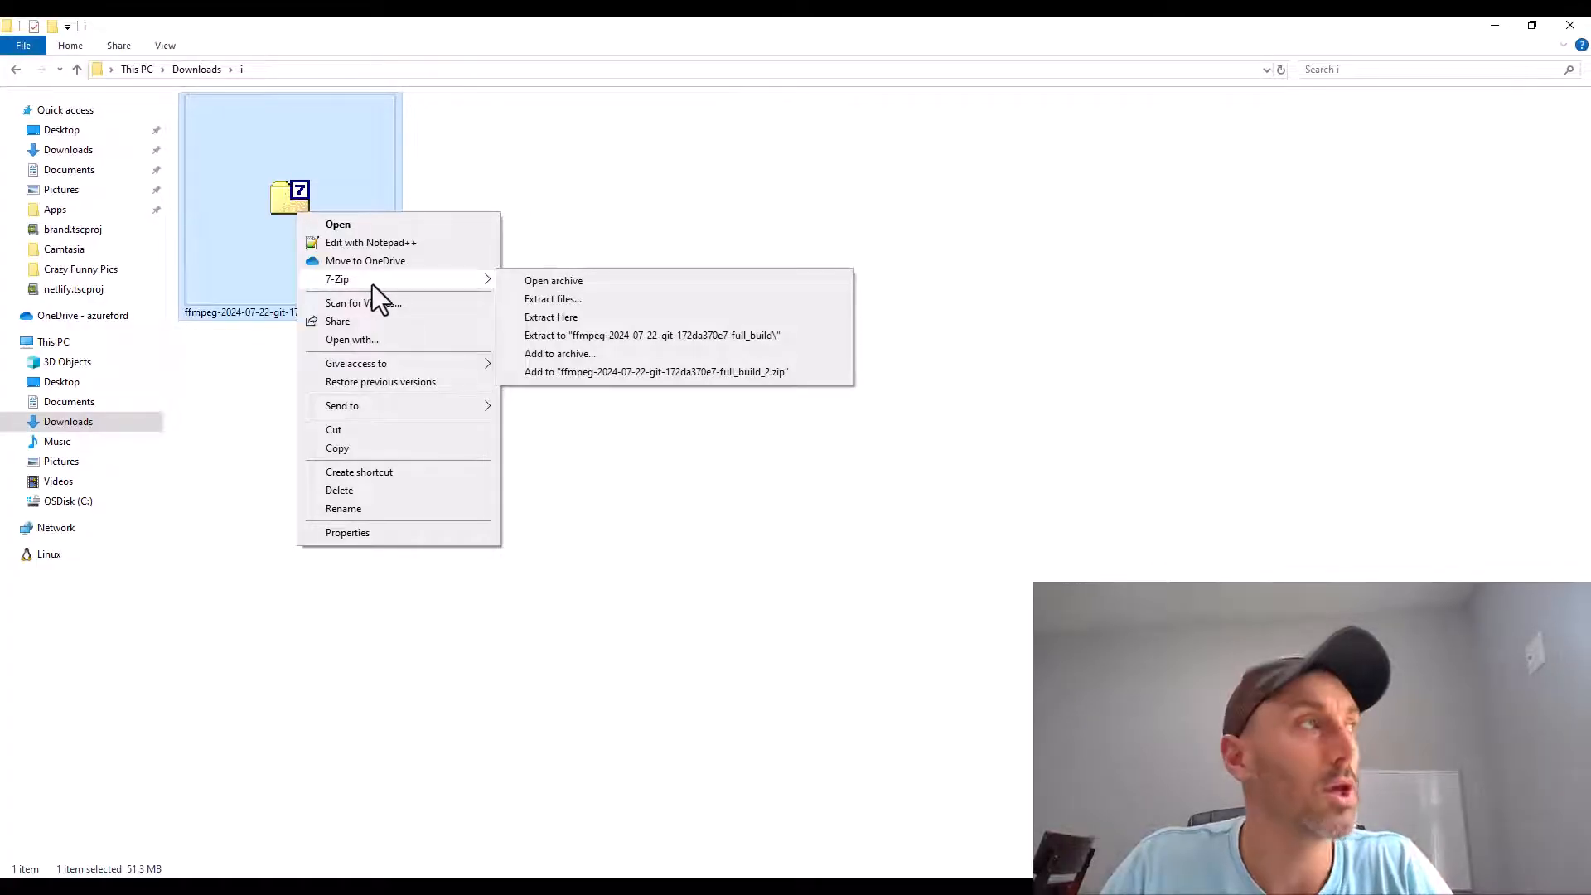
mouse_move(411, 299)
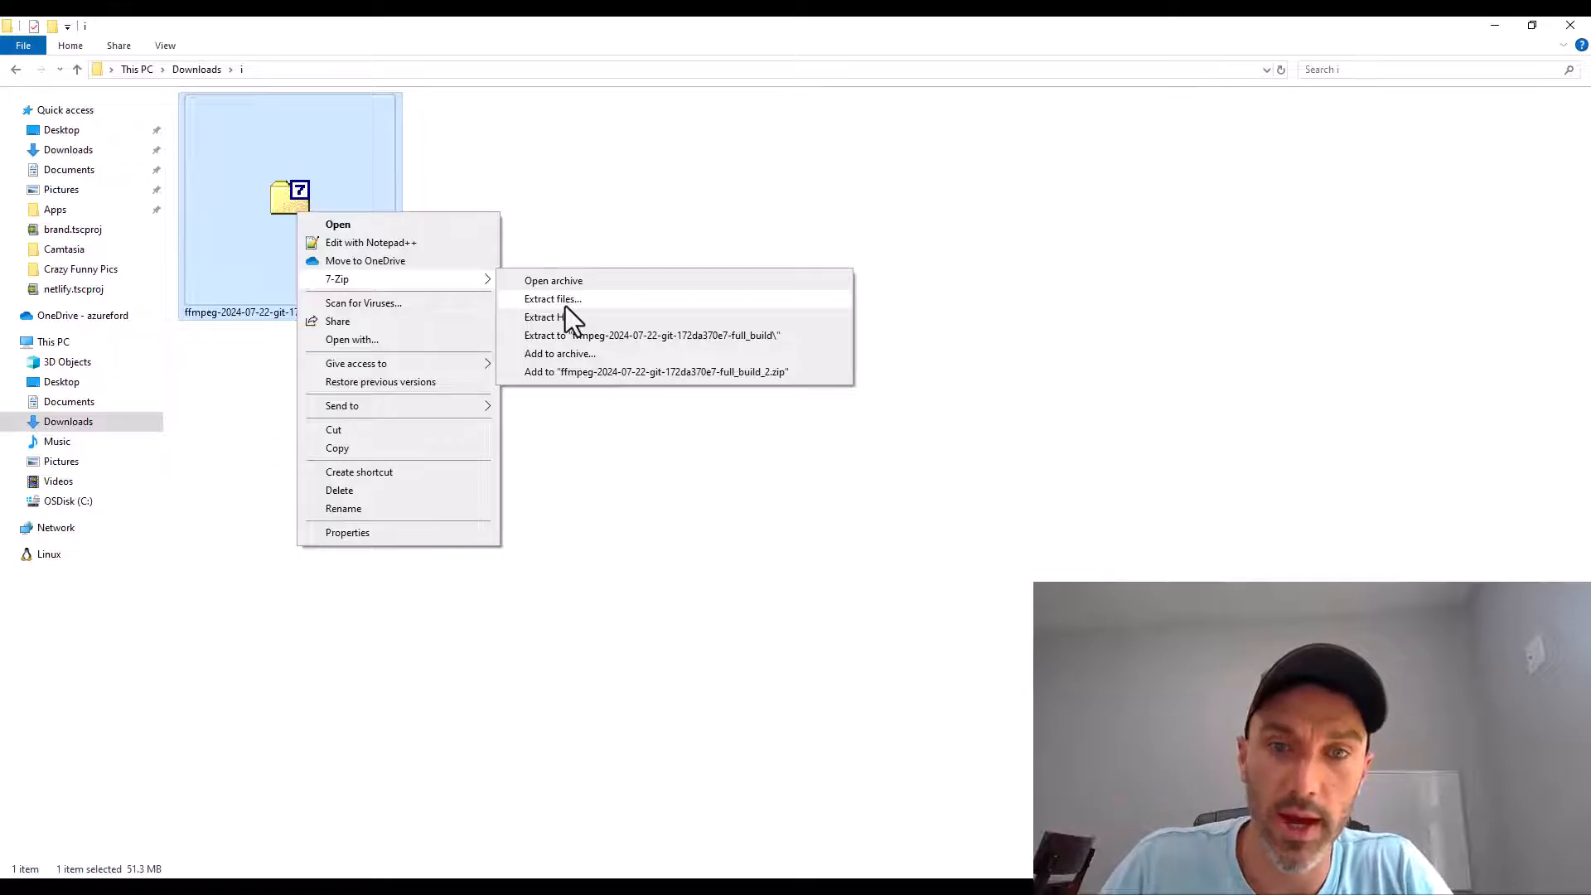
Extract the FFmpeg full-build archive to C:\ffmpeg with 7-Zip's 'Extract files...'.
left_click(552, 299)
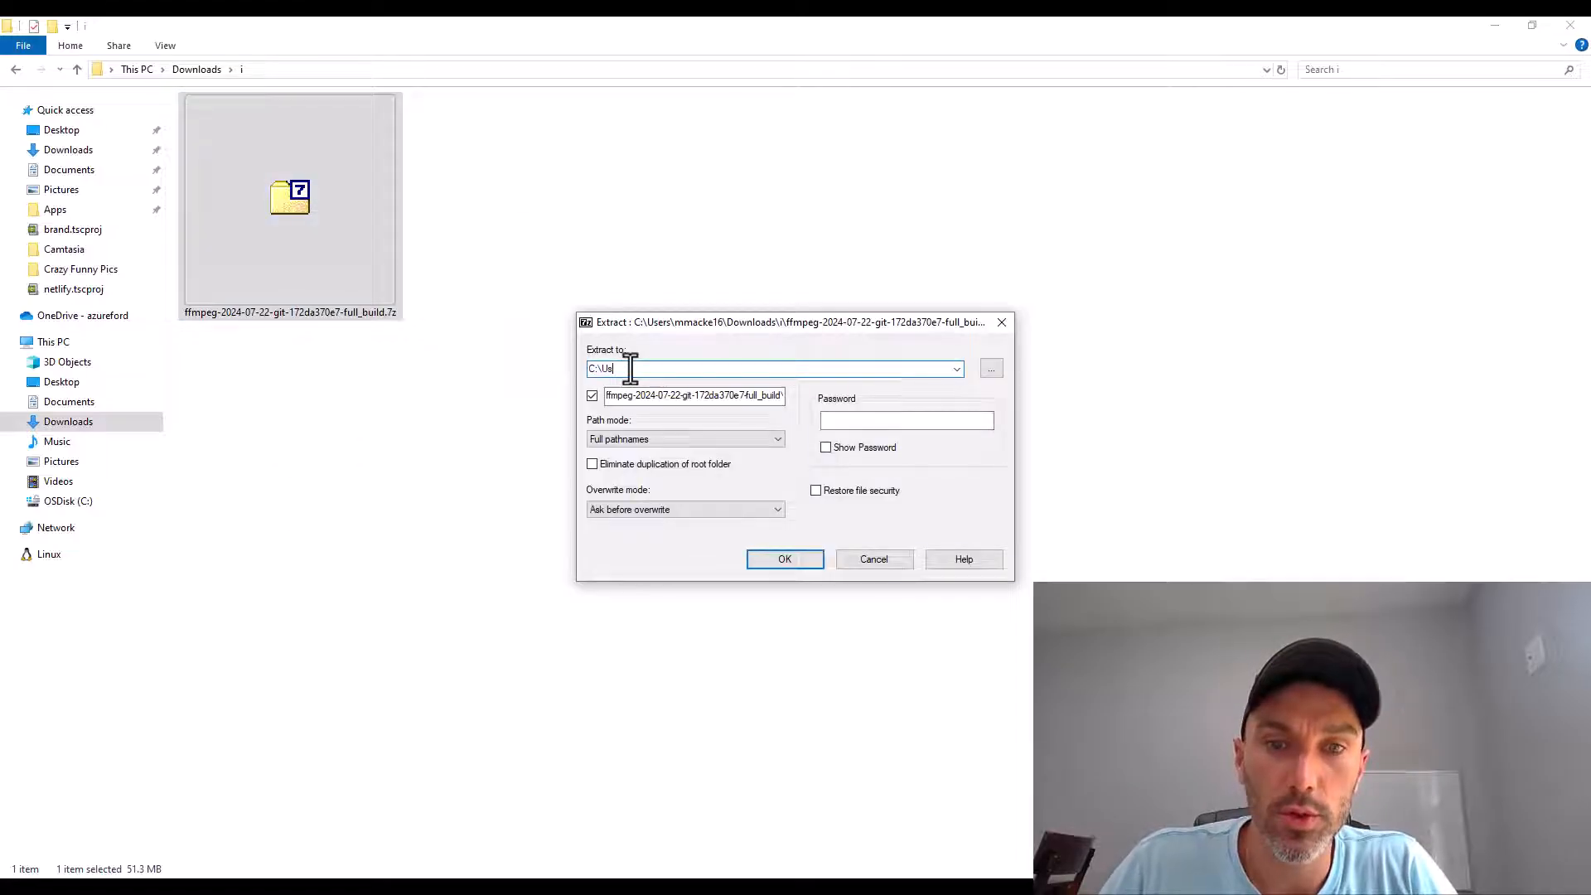
type("ffmpeg")
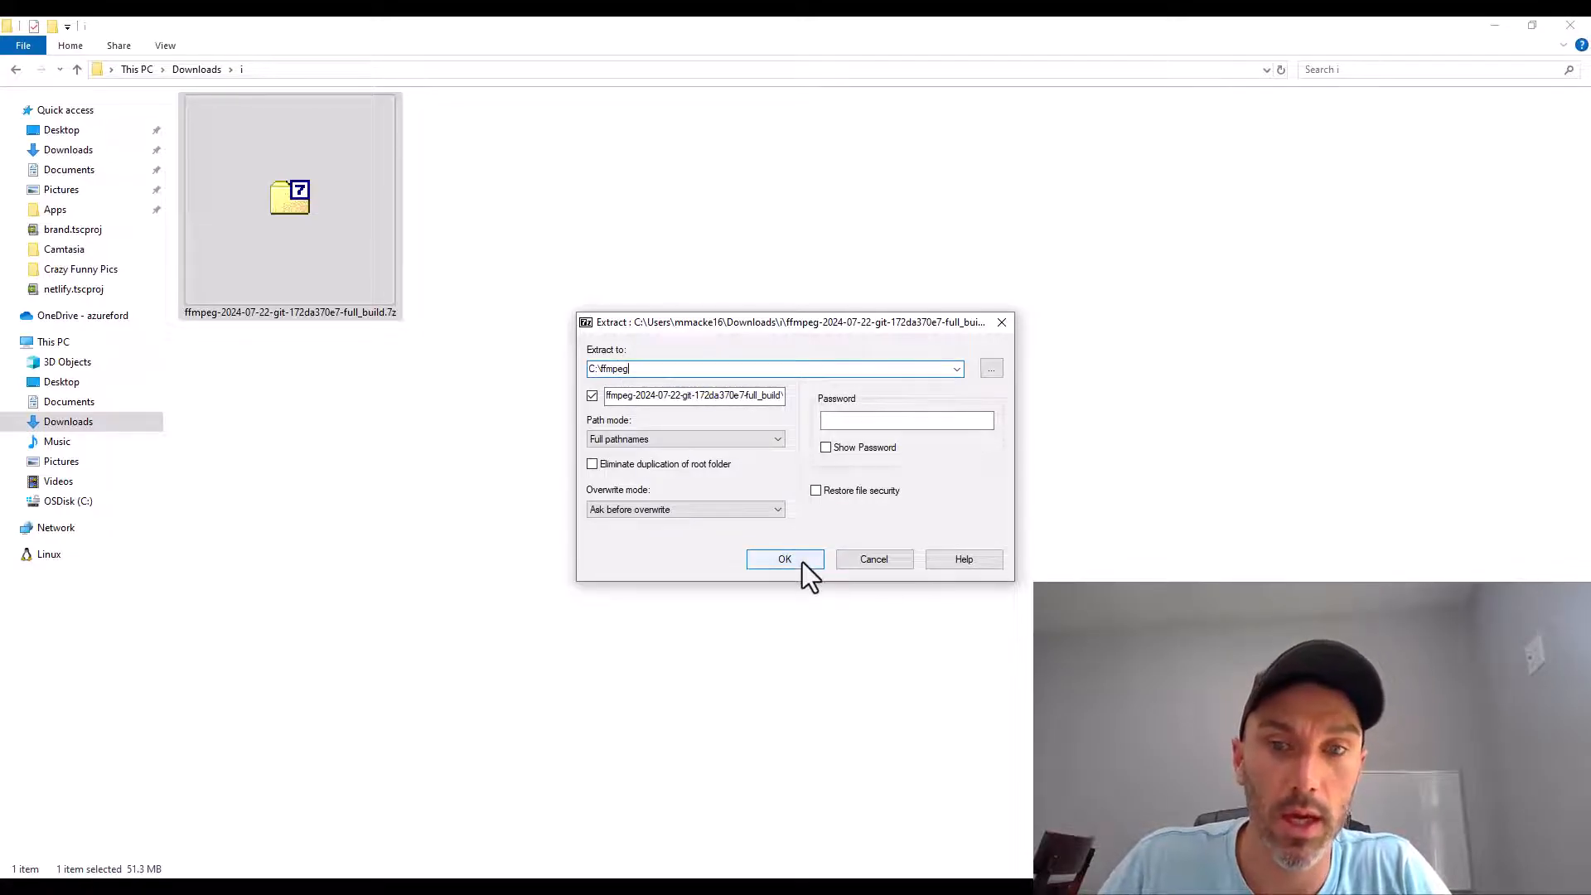
left_click(785, 559)
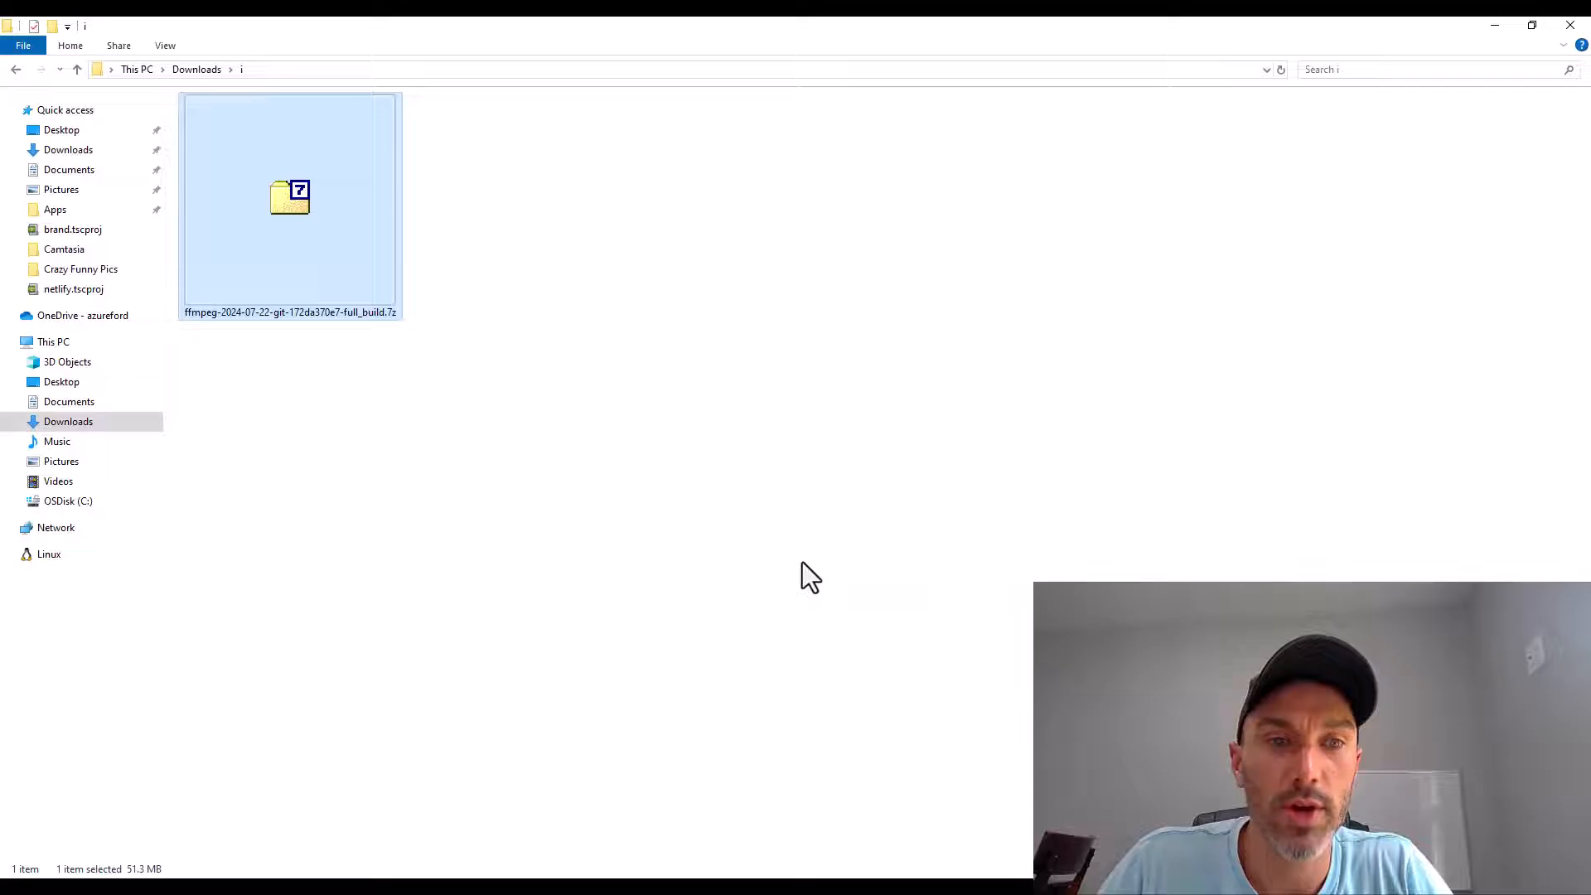
Open C:\ffmpeg's build bin folder containing ffmpeg.exe and select its address-bar path.
left_click(68, 500)
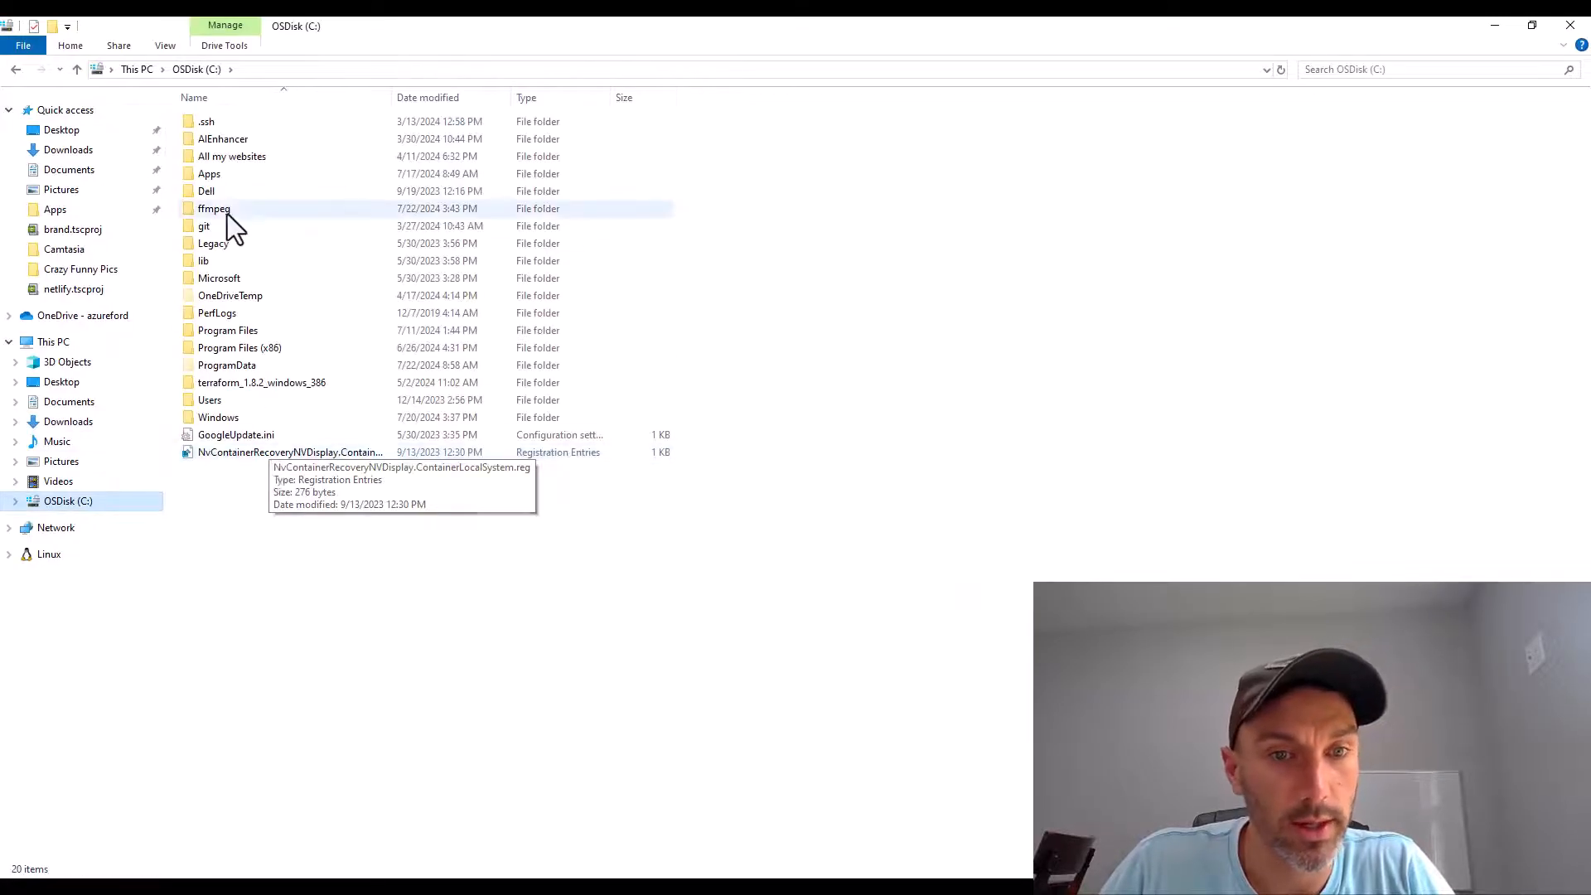
double_click(214, 208)
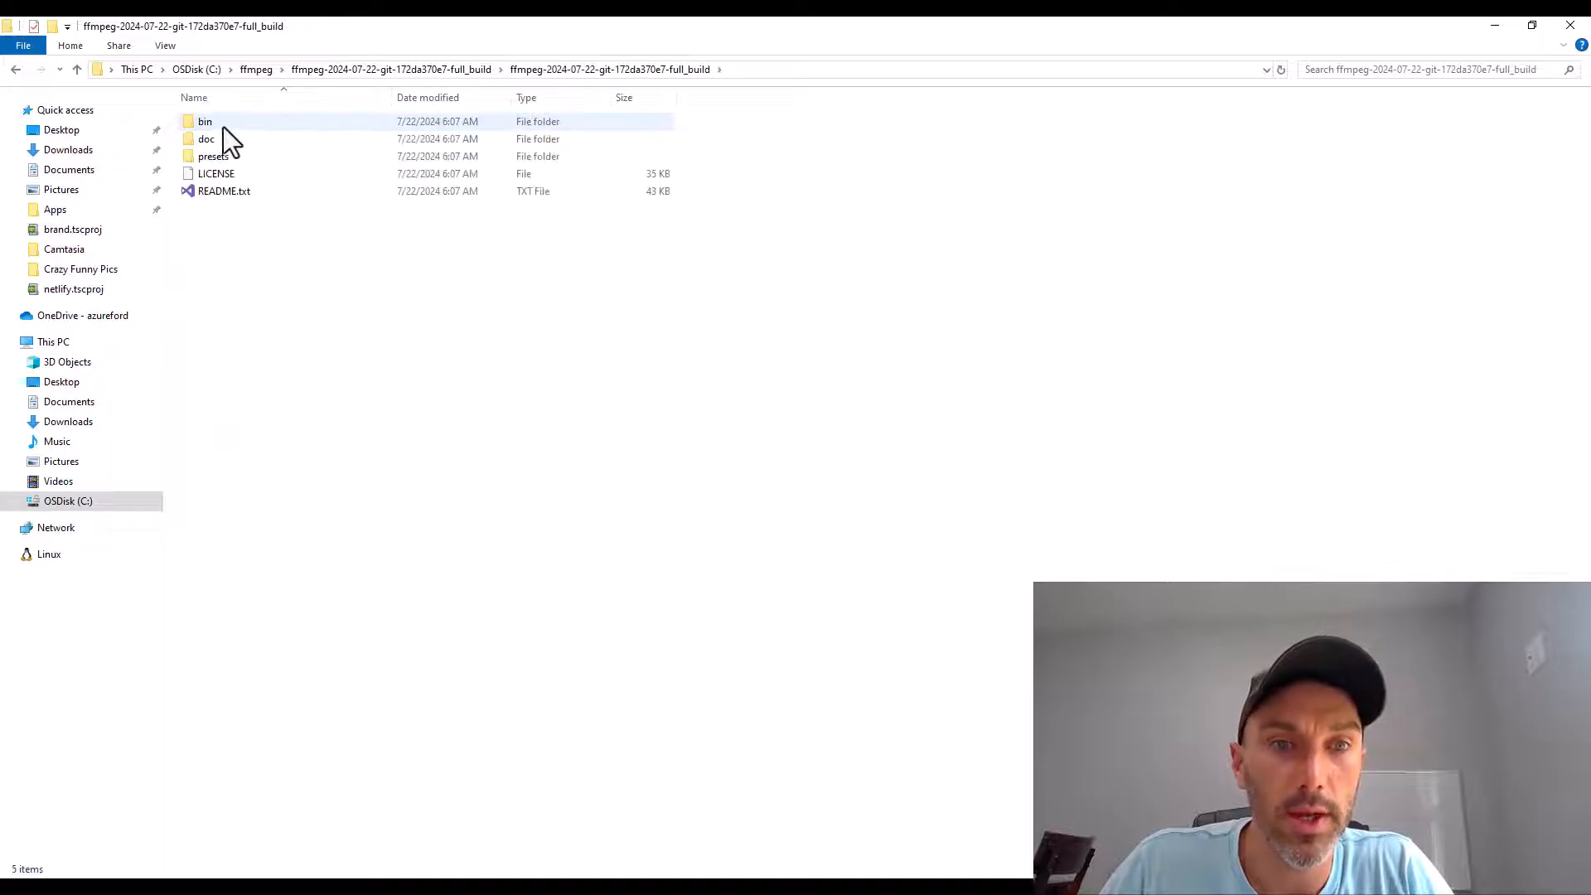
double_click(204, 121)
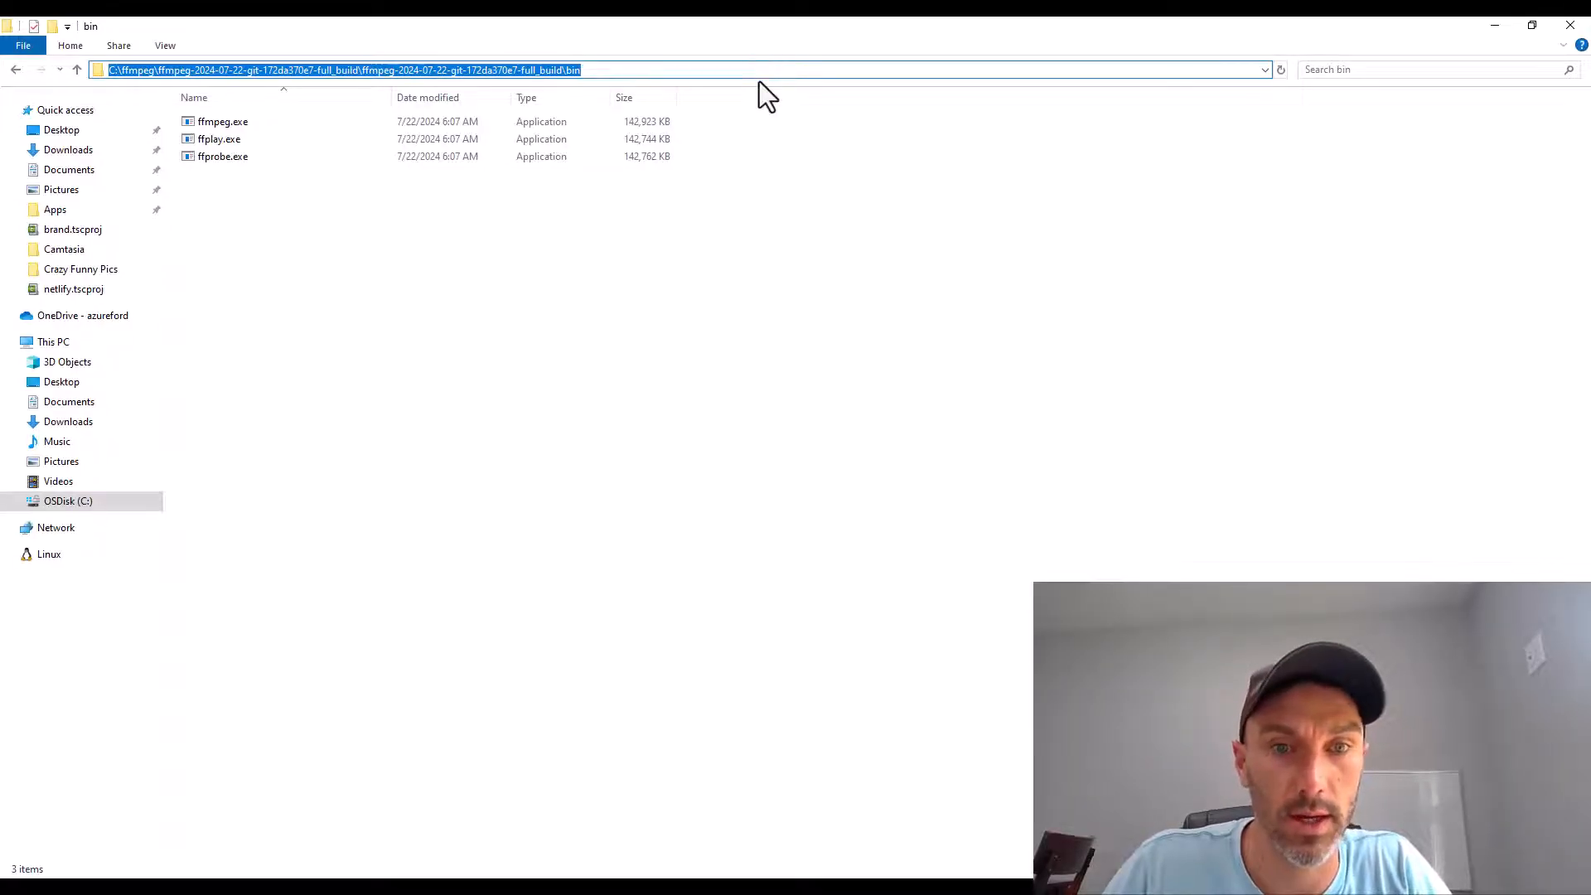
left_click(10, 888)
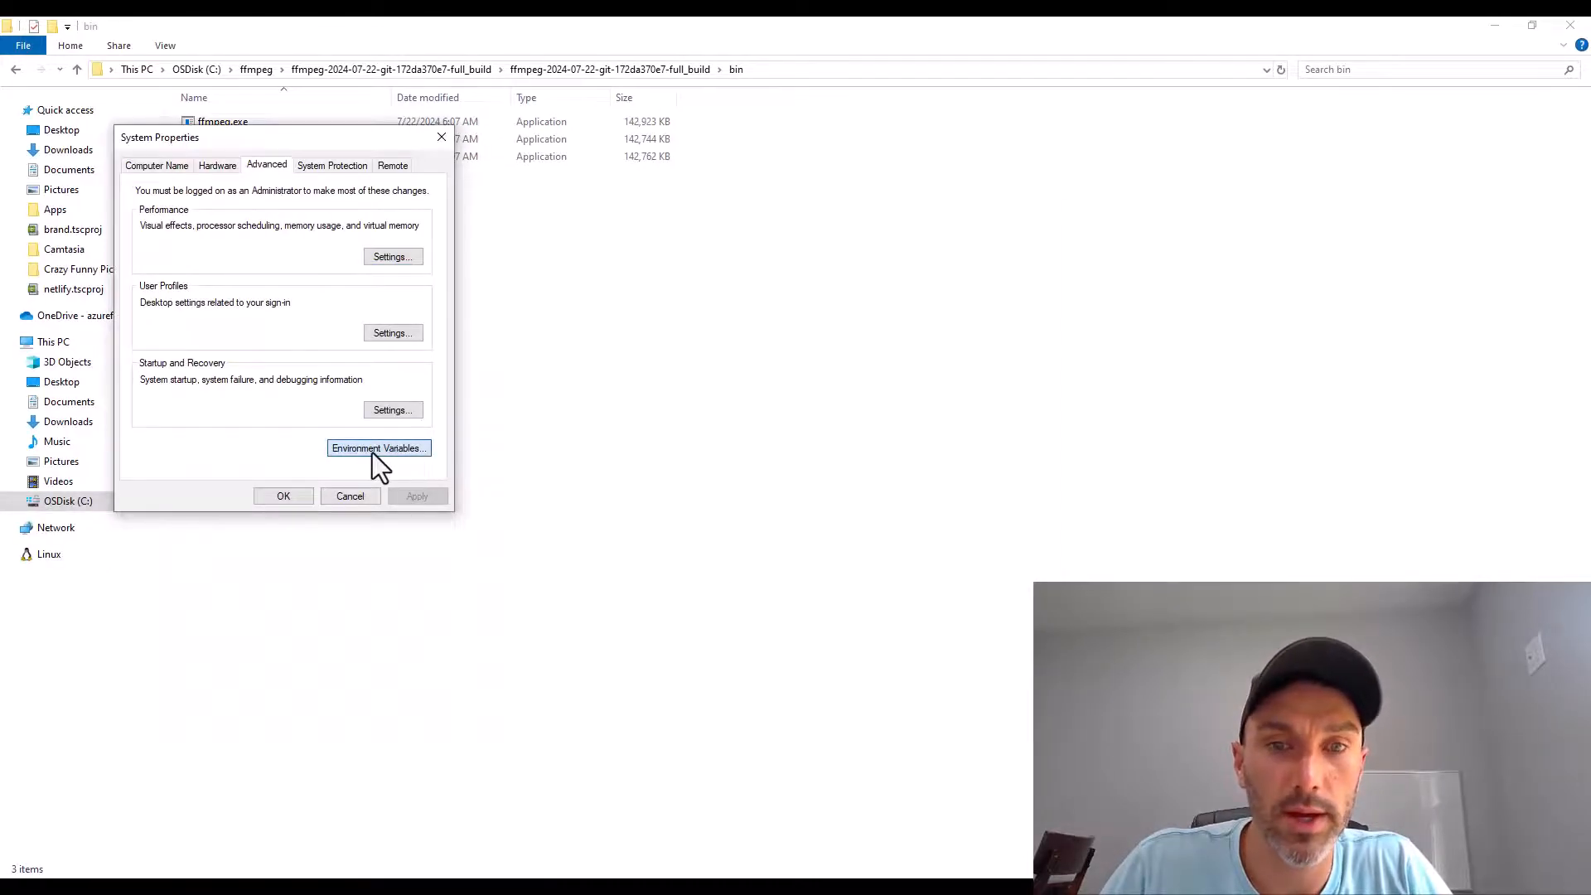
Open Environment Variables and edit the Path entry under User variables.
left_click(378, 448)
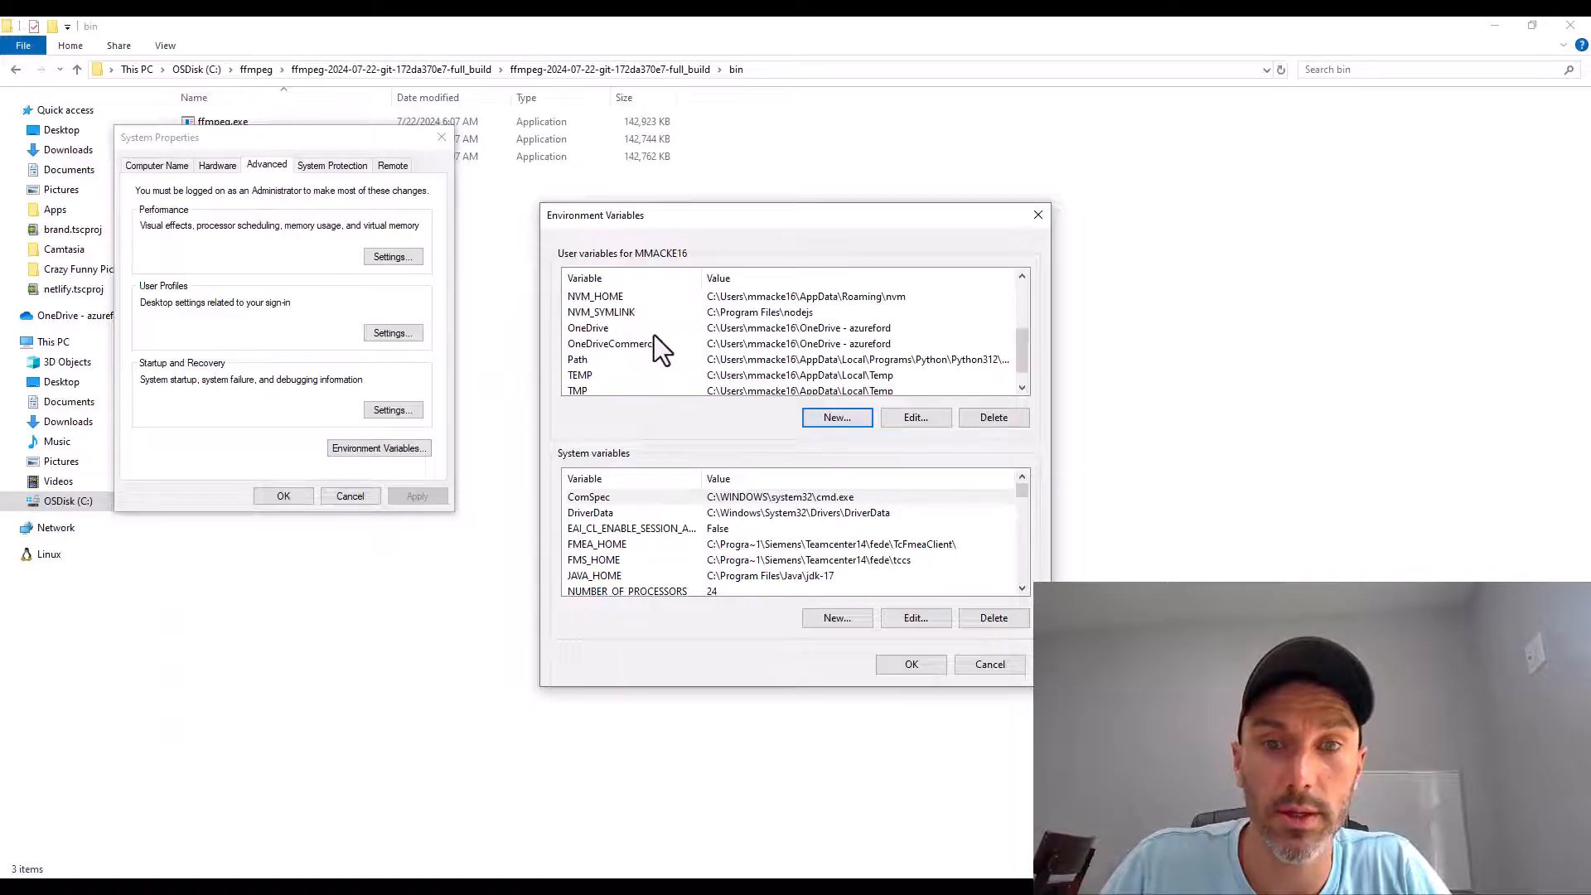
left_click(610, 359)
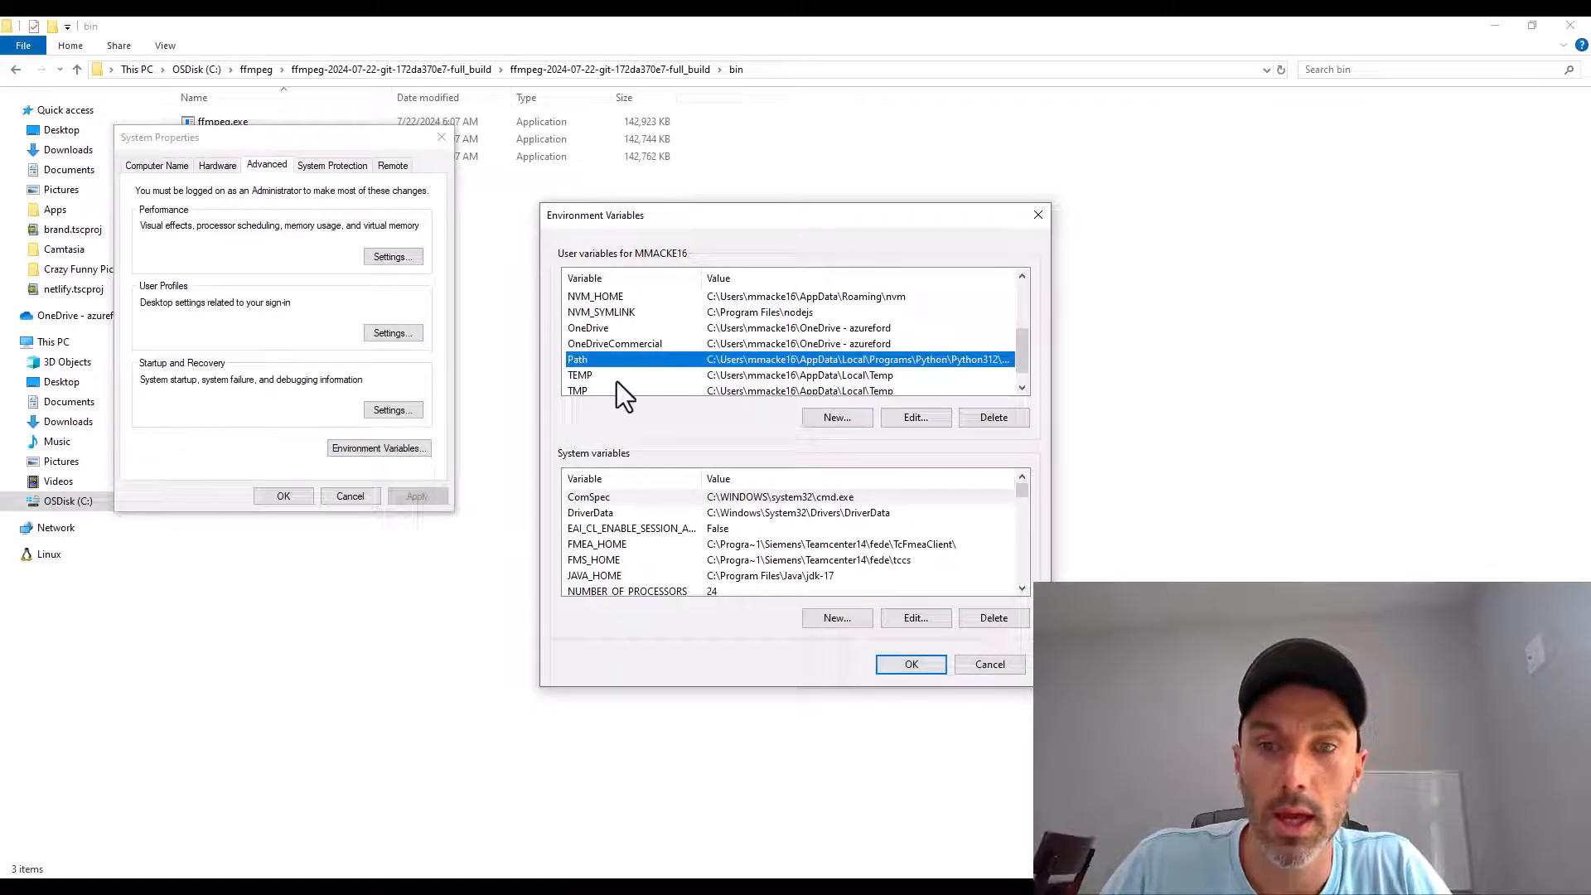
left_click(914, 417)
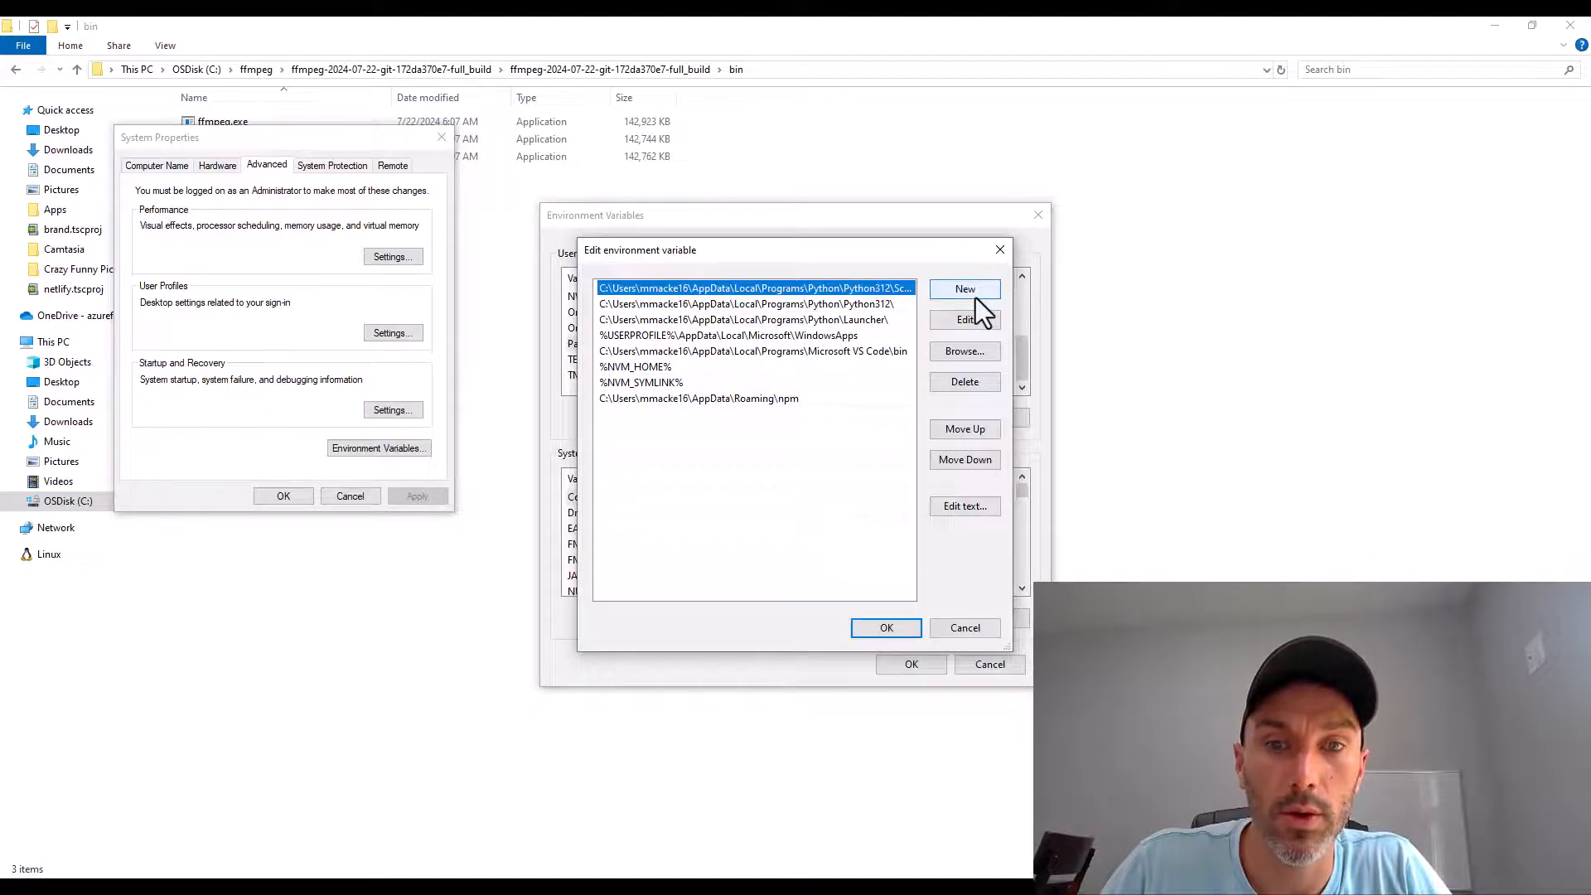
Add the FFmpeg bin path as a new user Path entry and confirm both dialogs.
left_click(963, 289)
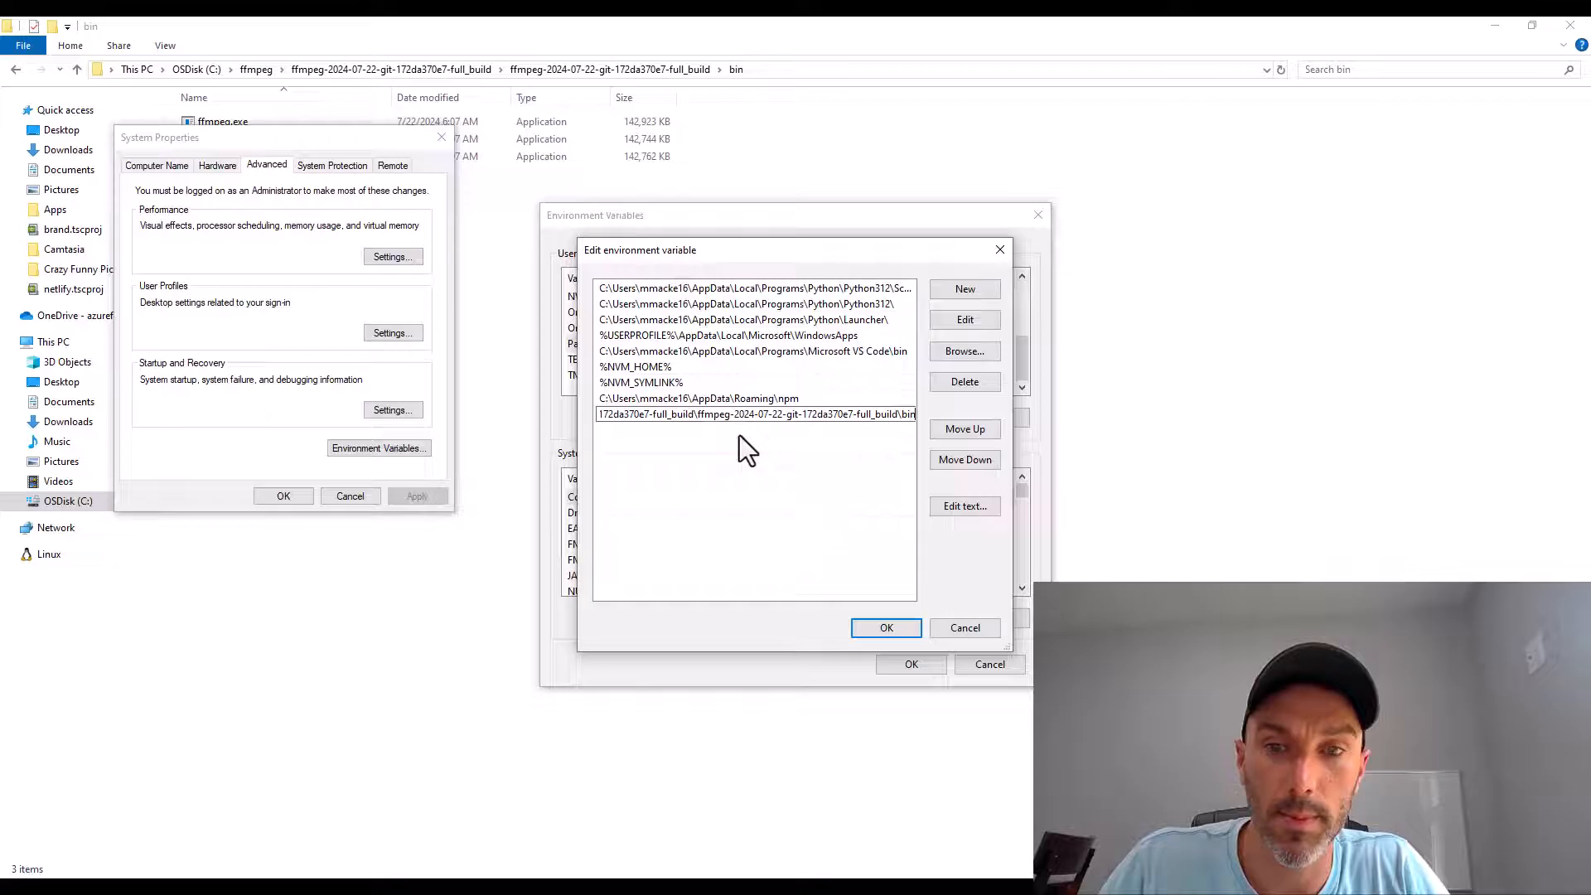
left_click(885, 627)
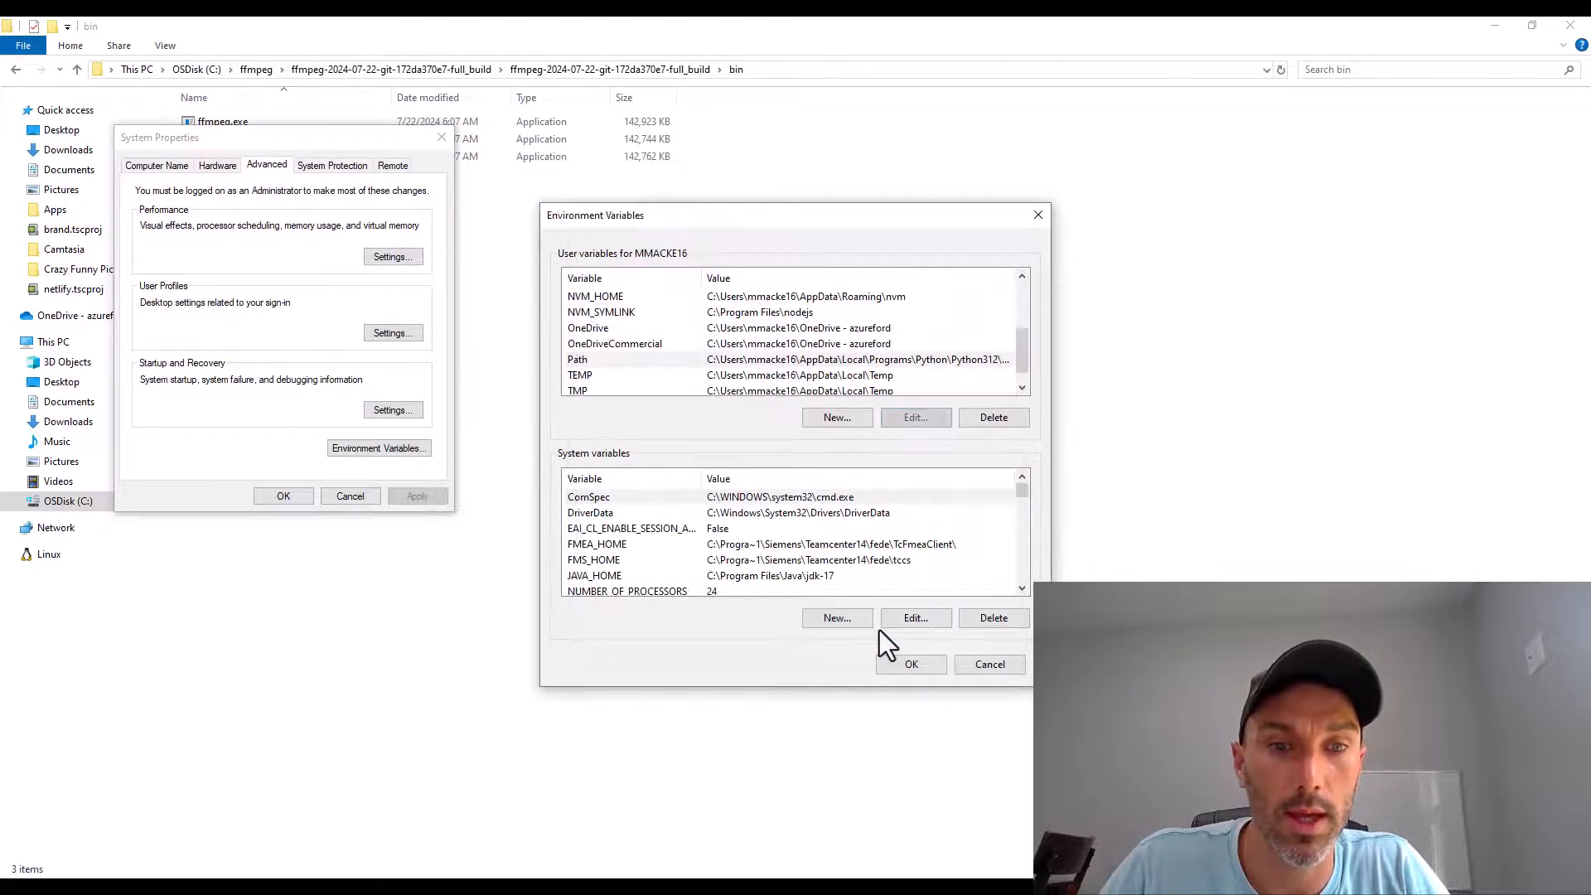
left_click(910, 664)
type("ff")
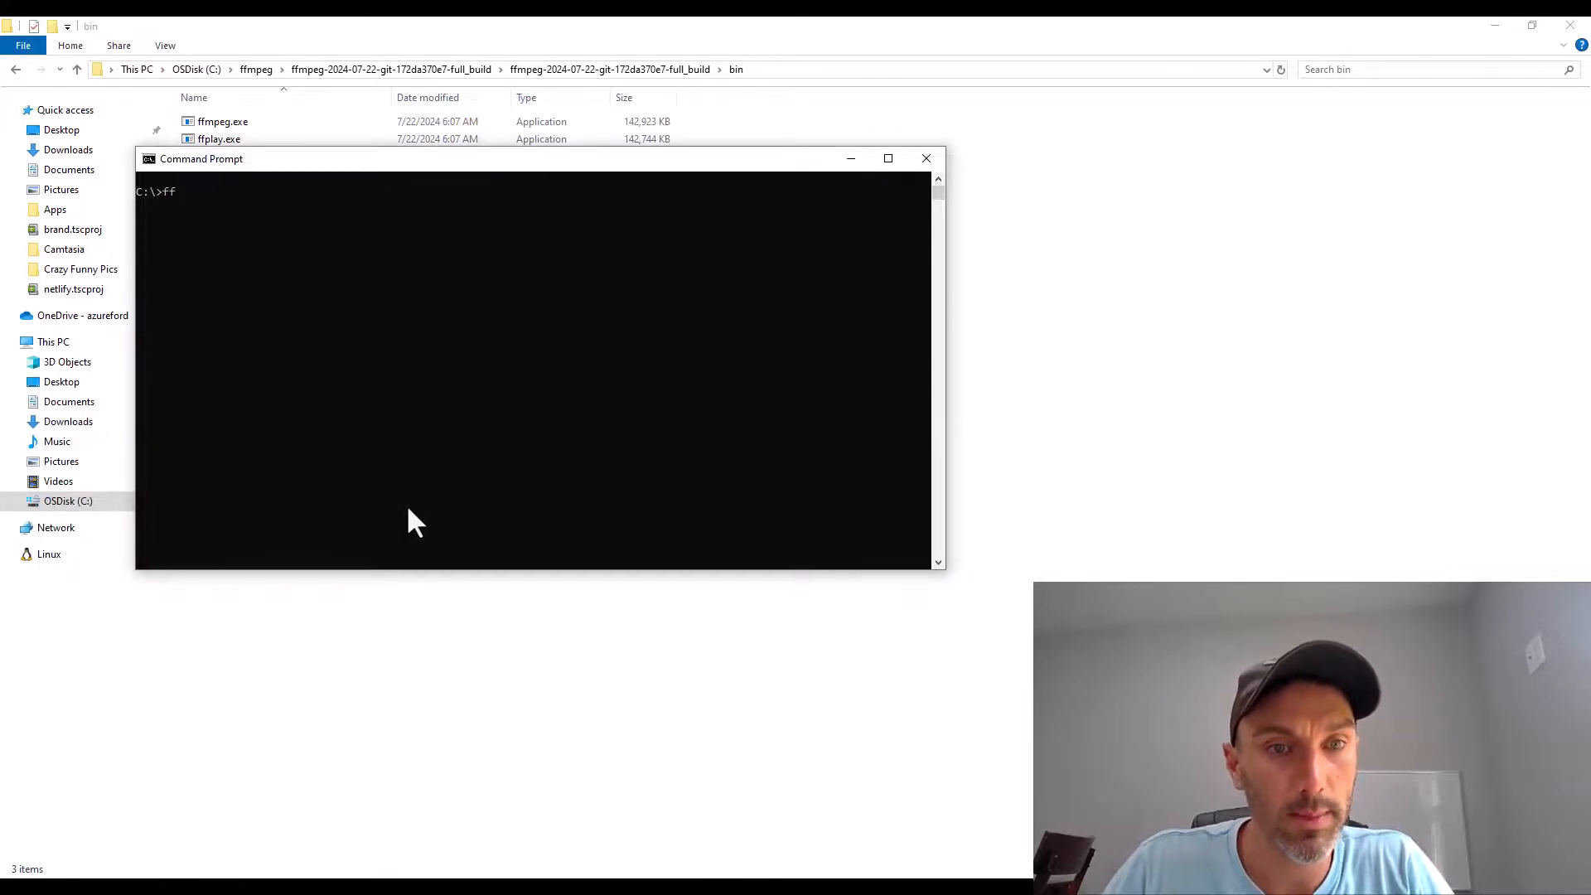
Run 'ffmpeg' in Command Prompt from C:\.
type("mpeg")
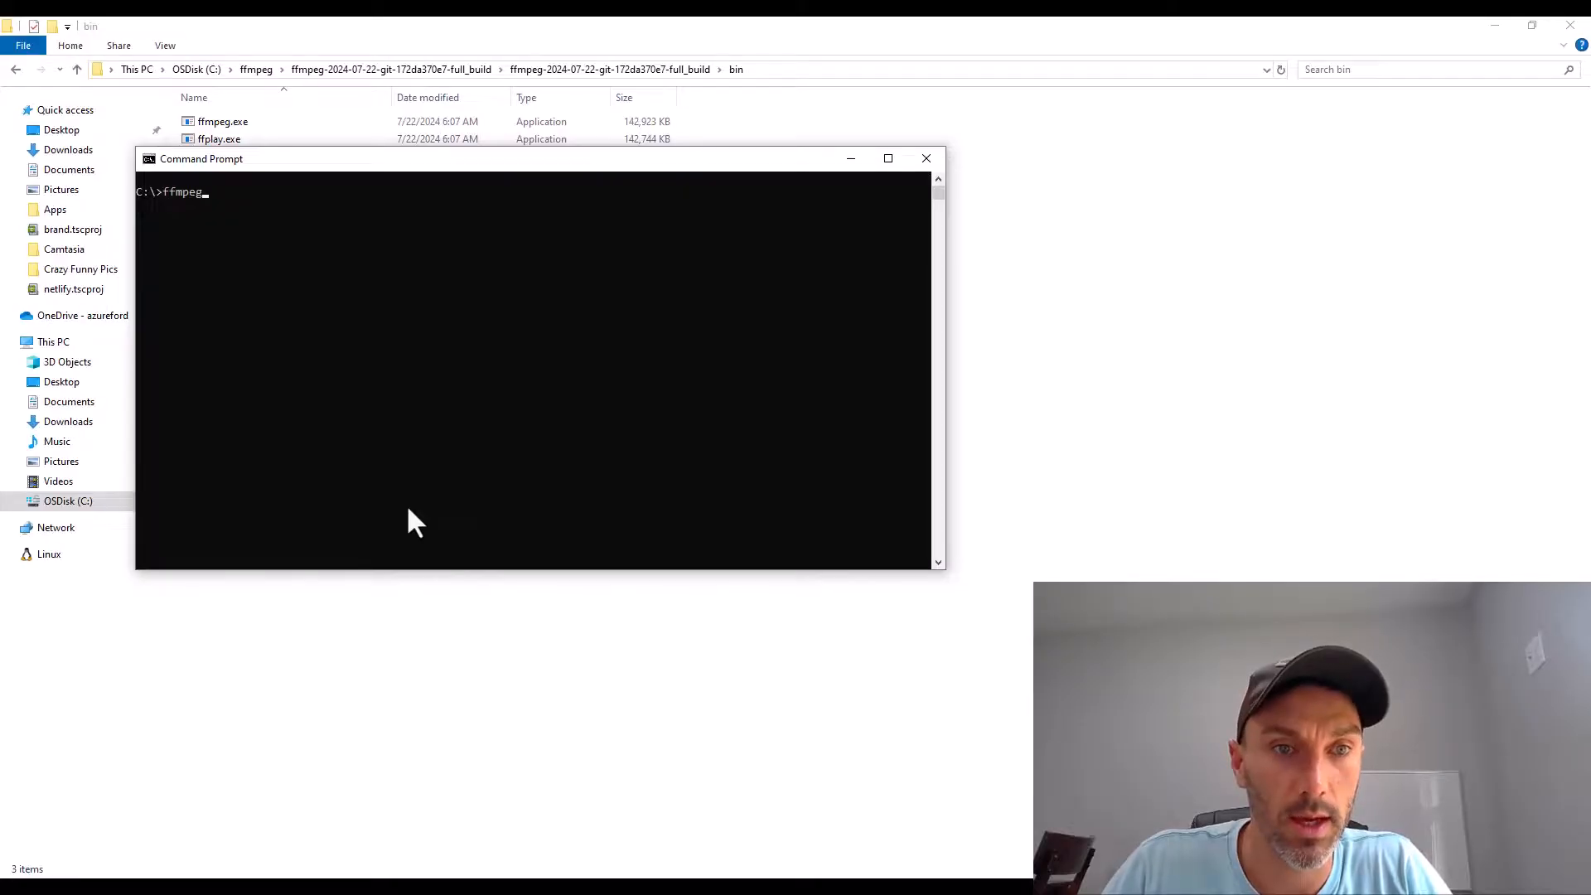
key("enter")
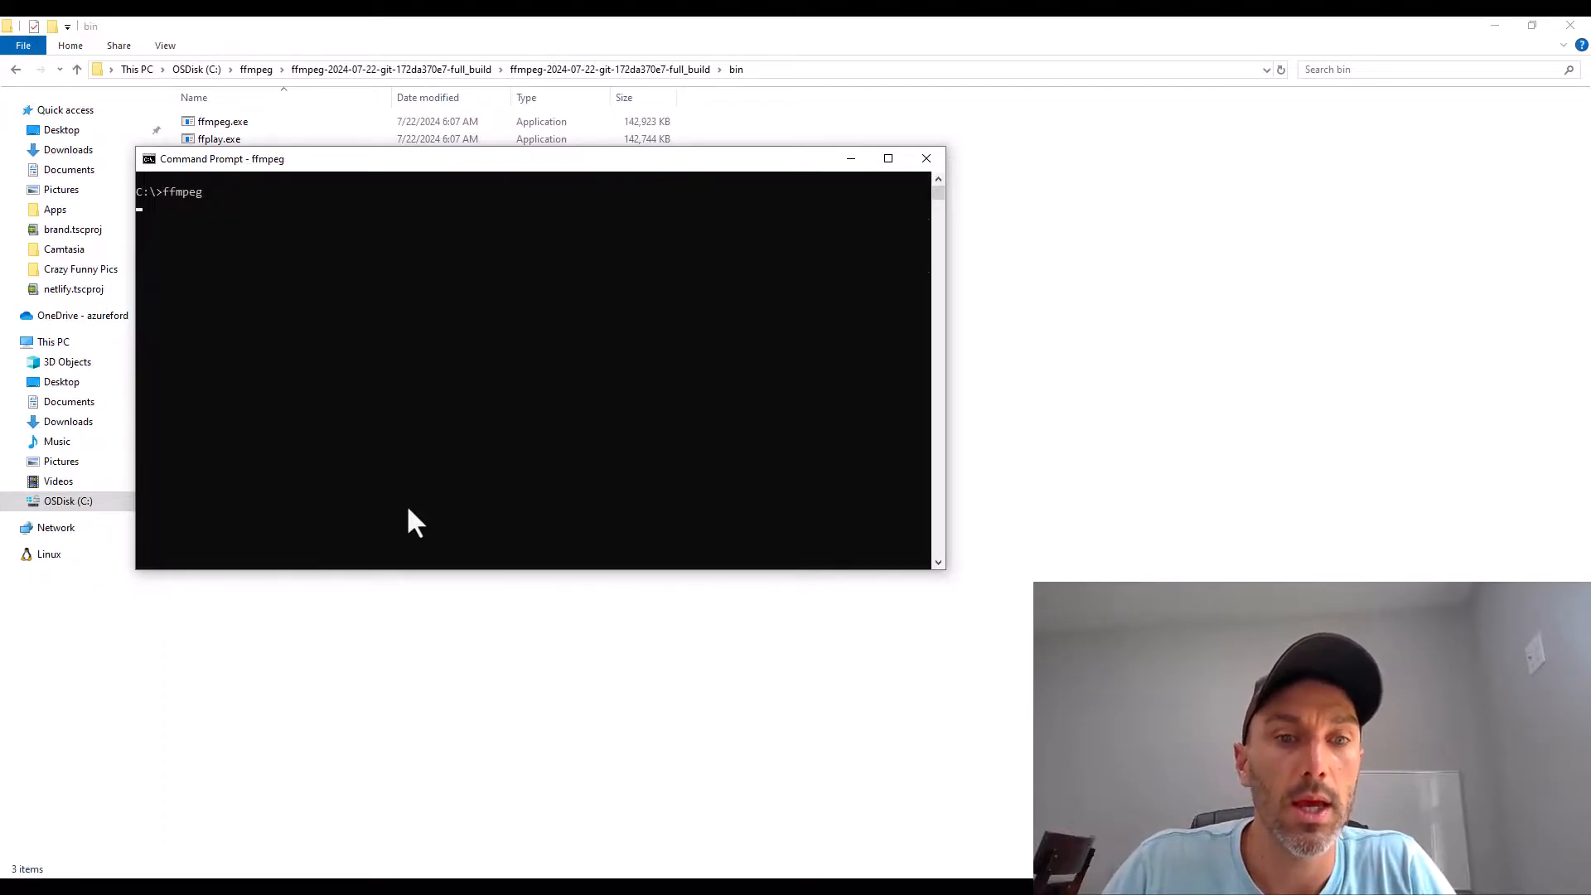